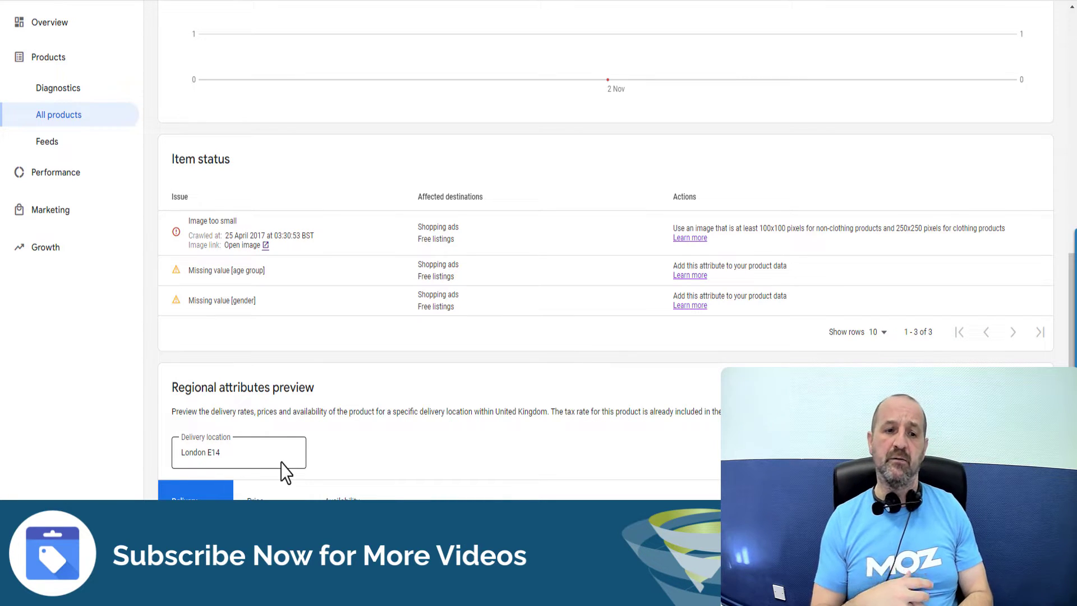
mouse_move(247, 381)
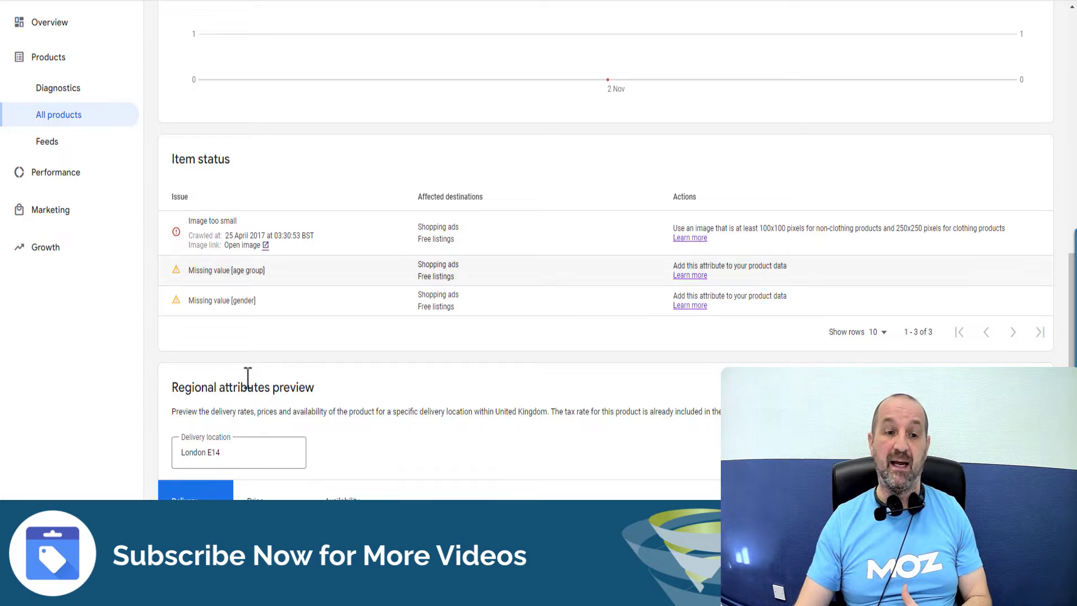
mouse_move(271, 278)
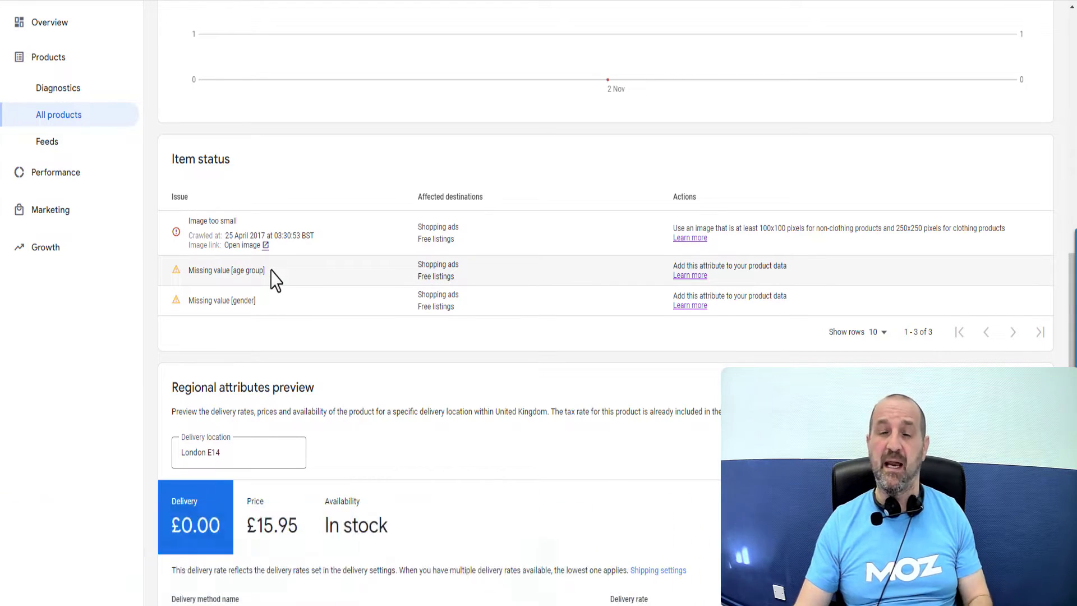
mouse_move(282, 281)
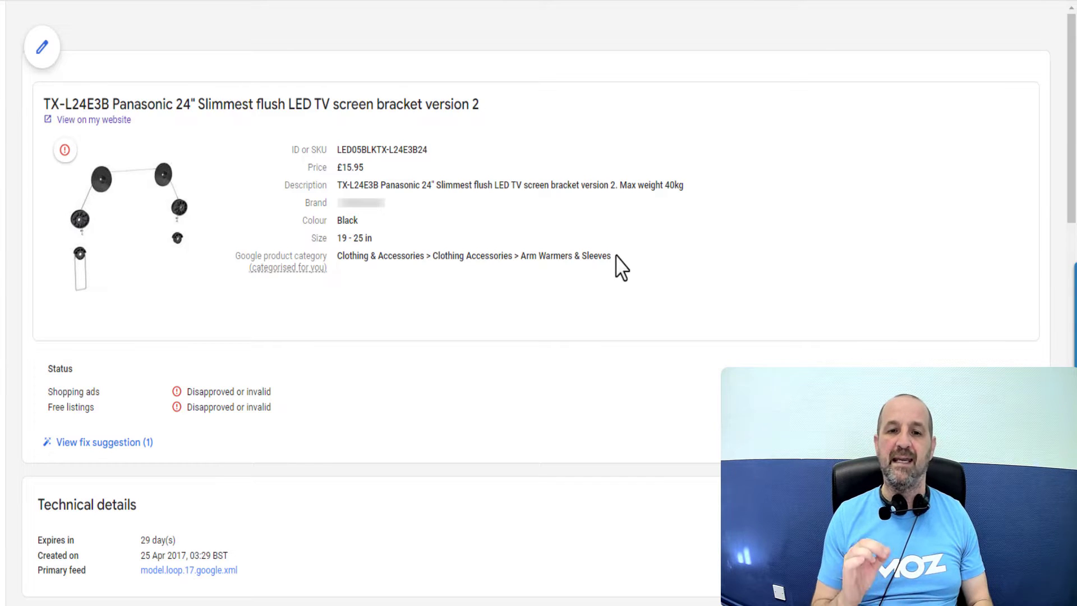
mouse_move(618, 261)
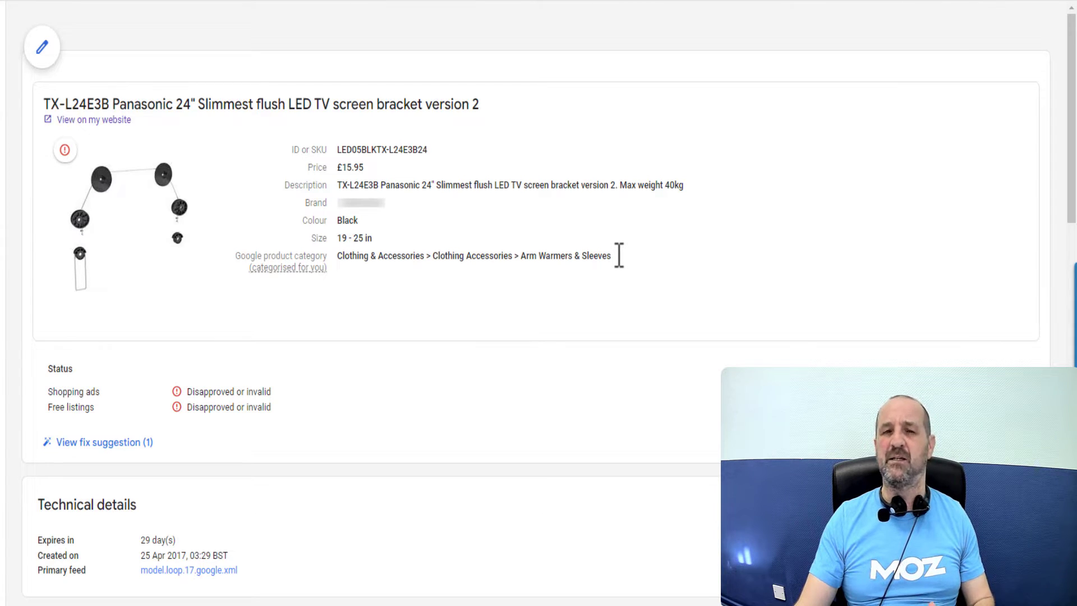
mouse_move(618, 265)
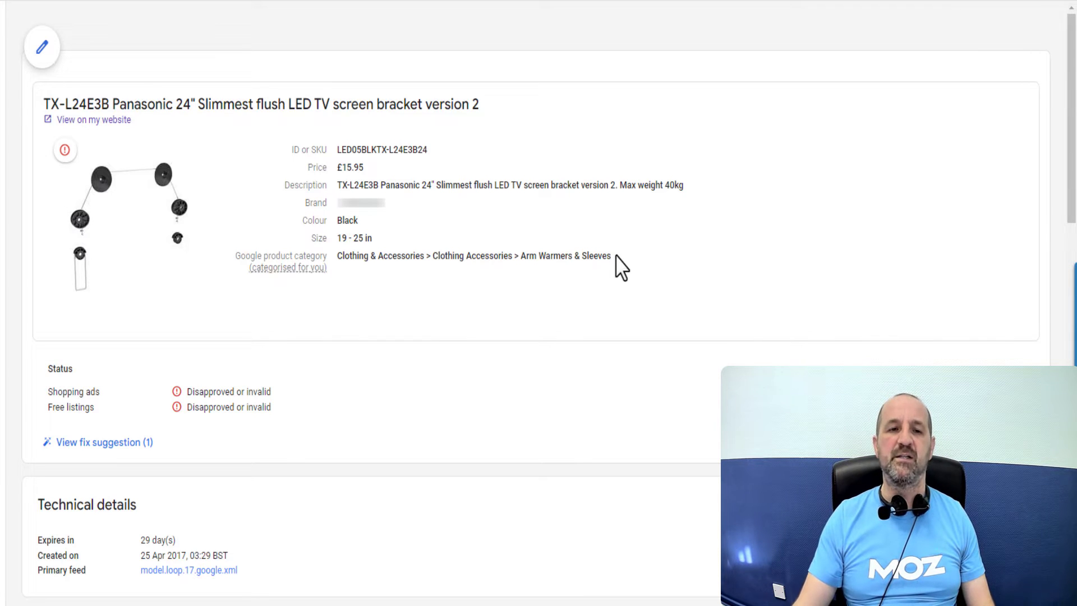
mouse_move(327, 105)
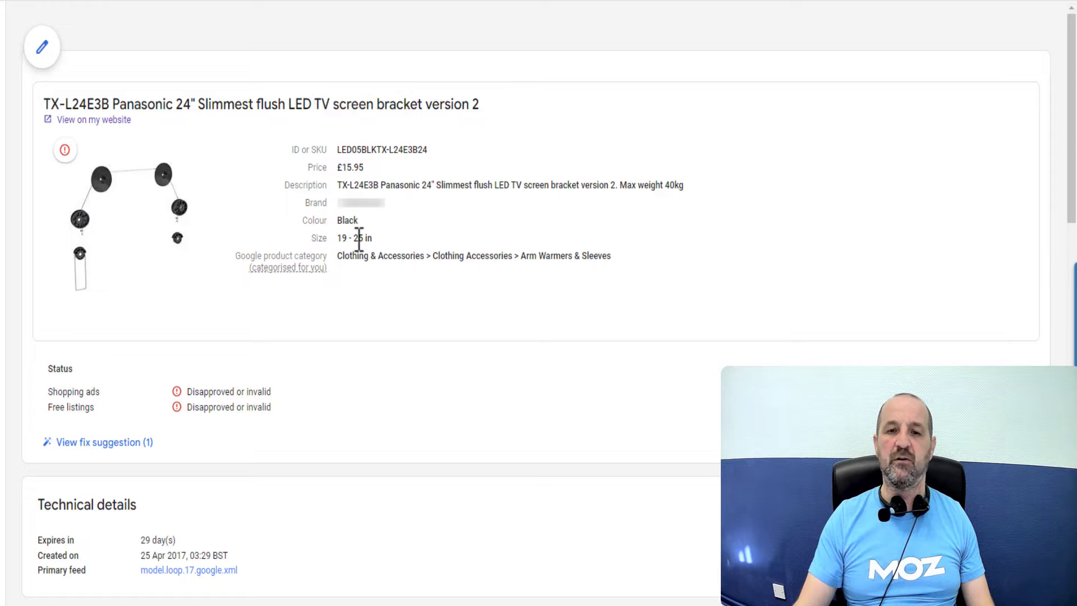
mouse_move(358, 264)
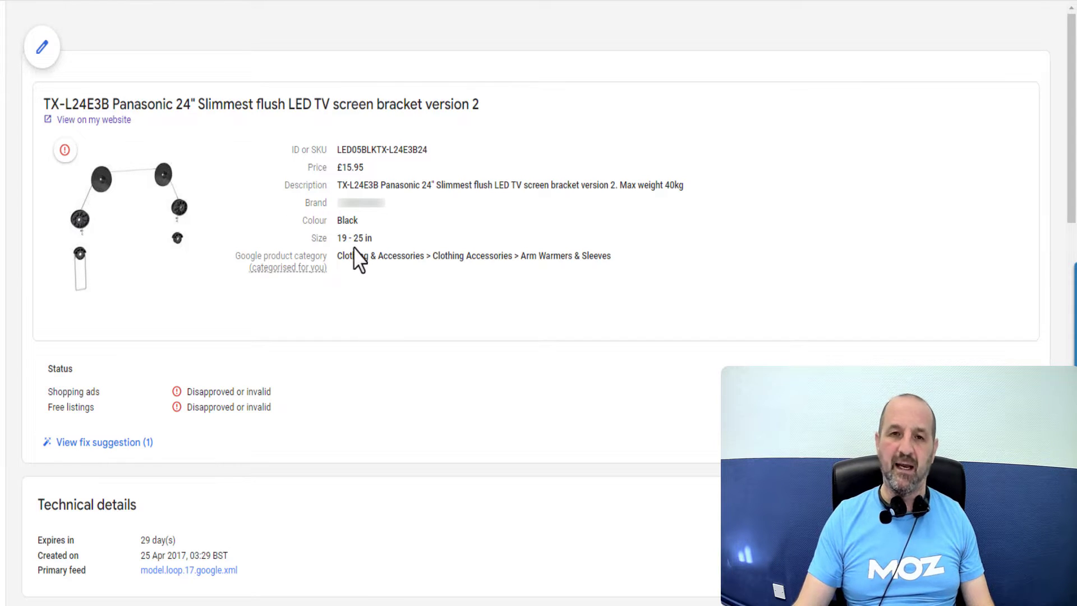
mouse_move(120, 233)
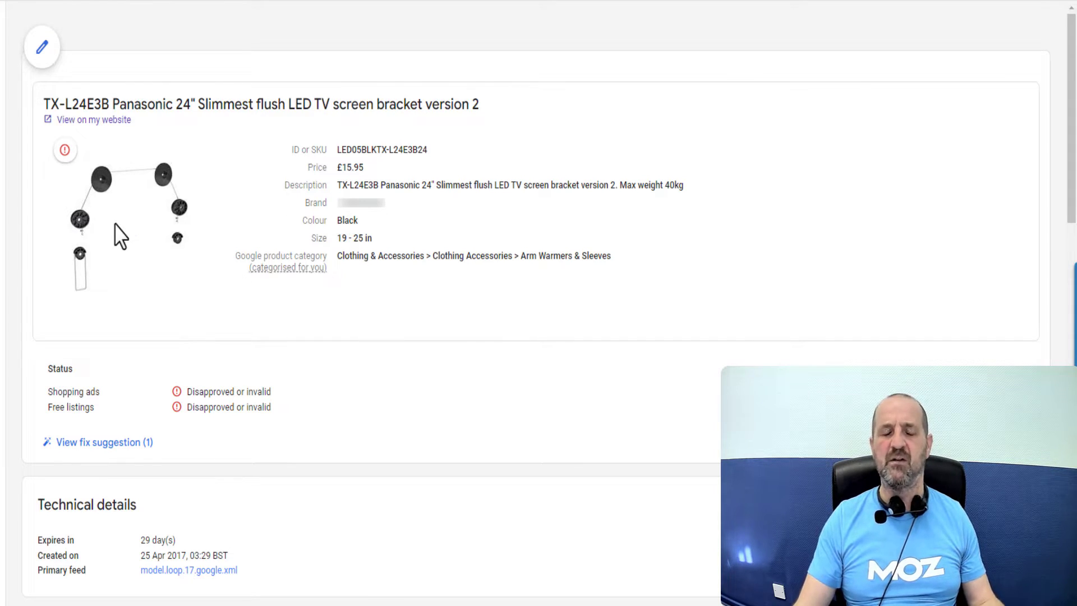
mouse_move(169, 250)
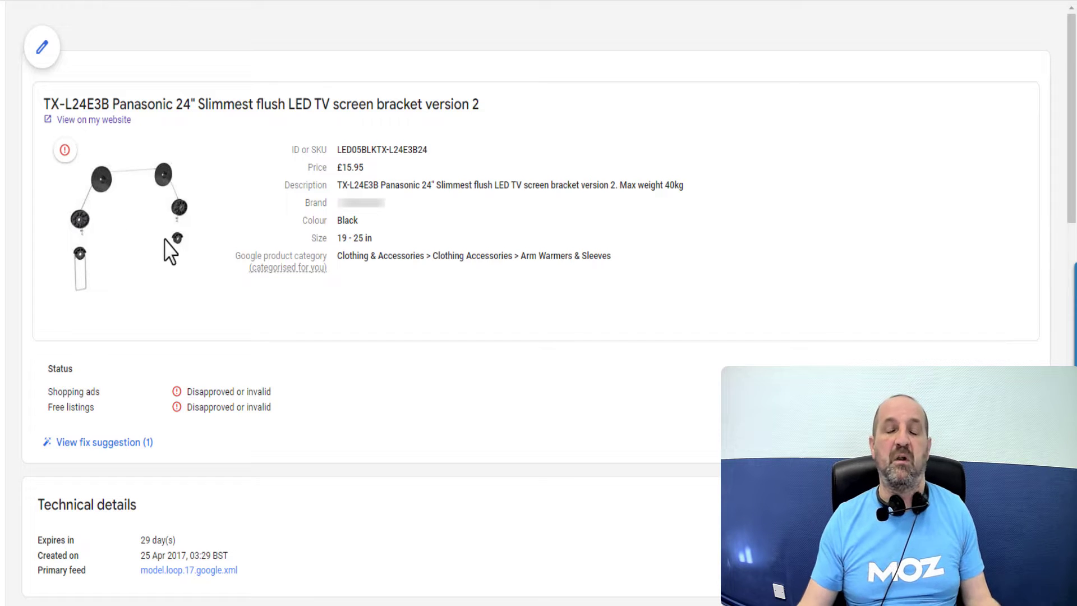
mouse_move(255, 252)
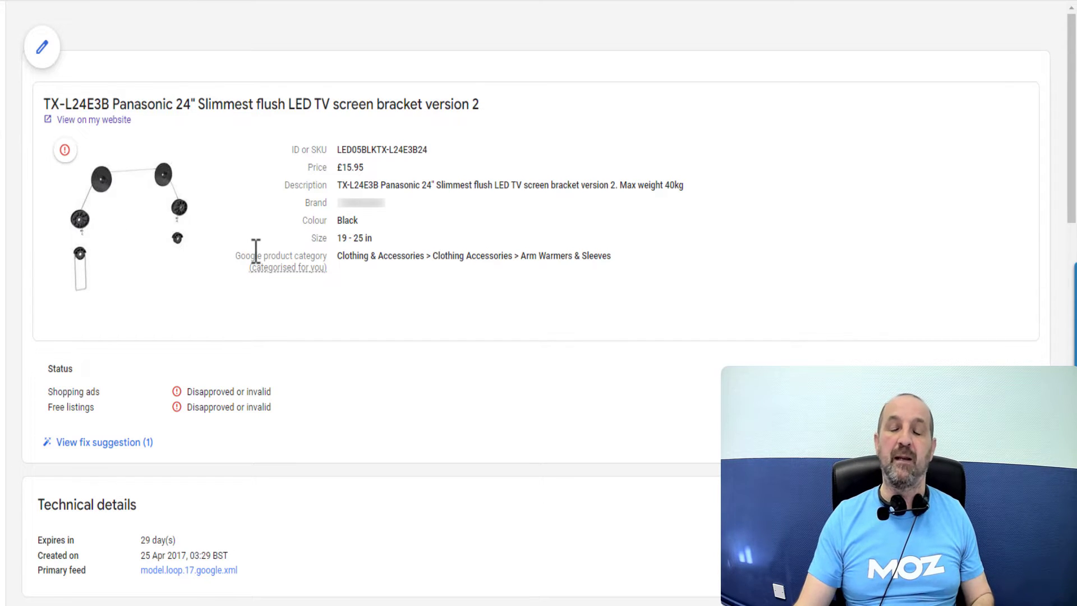
mouse_move(389, 306)
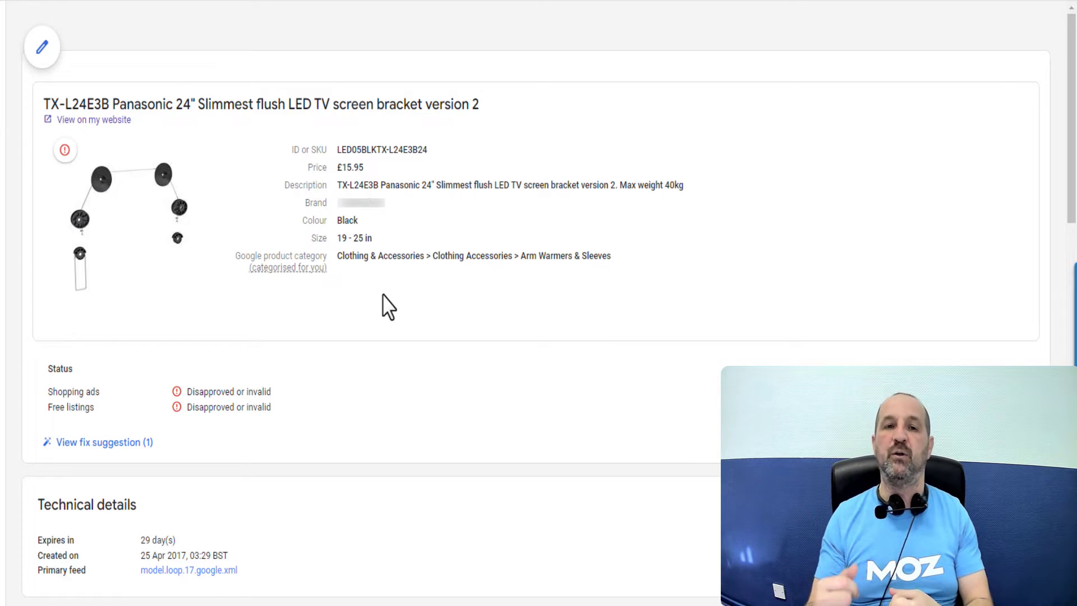
Step: Open the Help article on the age_group attribute from the Missing value [age group] issue
scroll("down", 3)
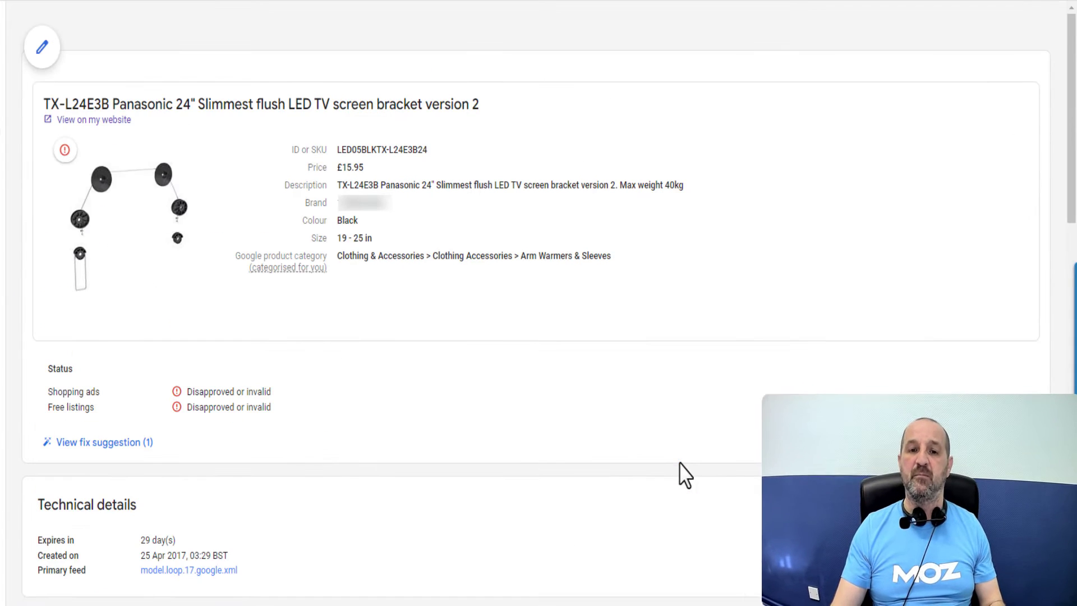
mouse_move(637, 269)
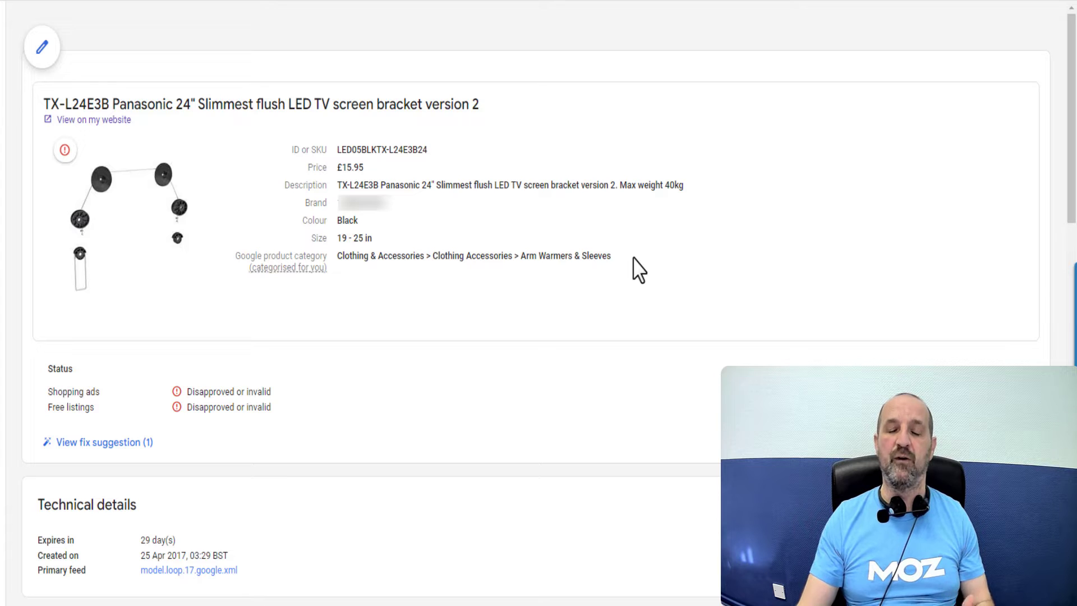
mouse_move(624, 271)
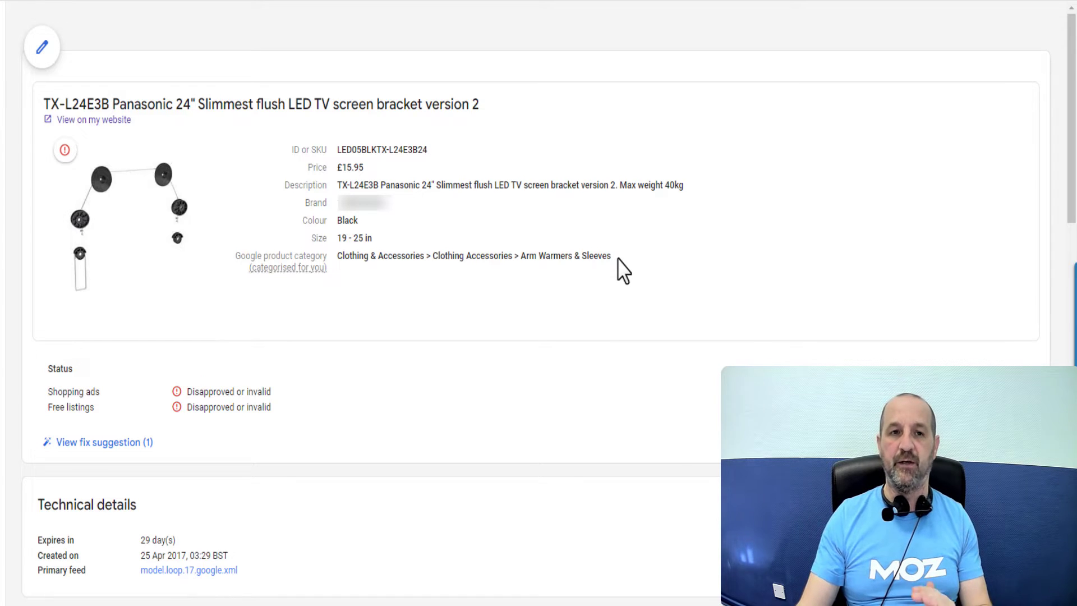
mouse_move(573, 281)
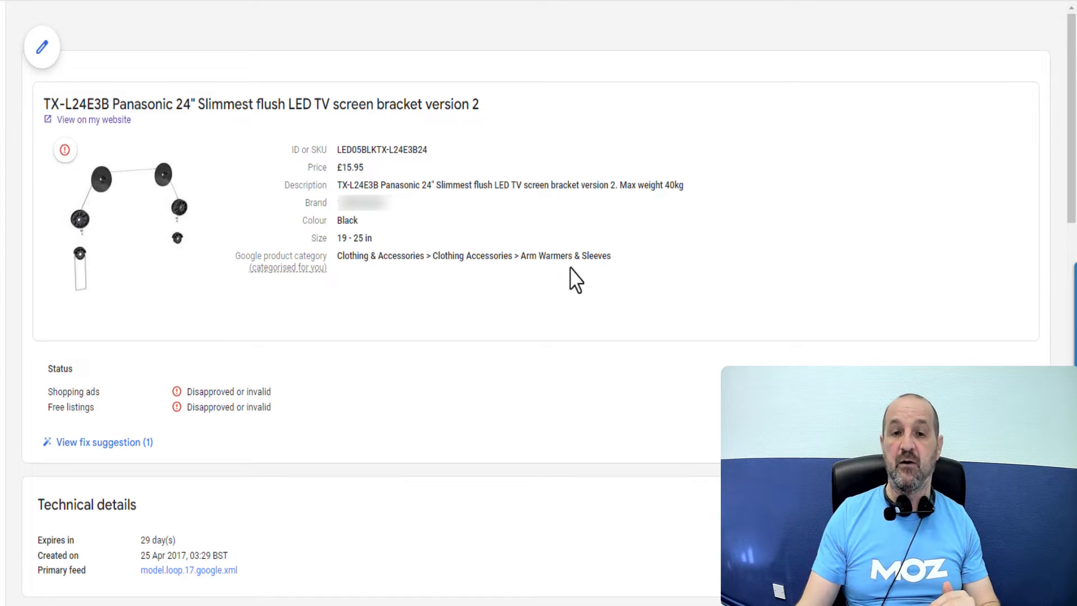
mouse_move(373, 337)
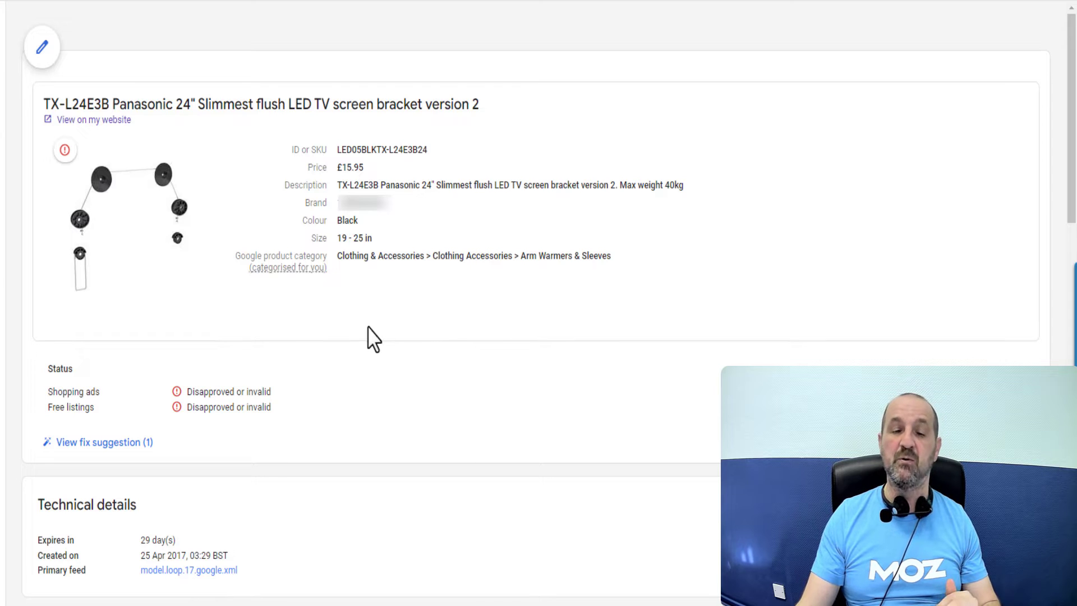
mouse_move(293, 259)
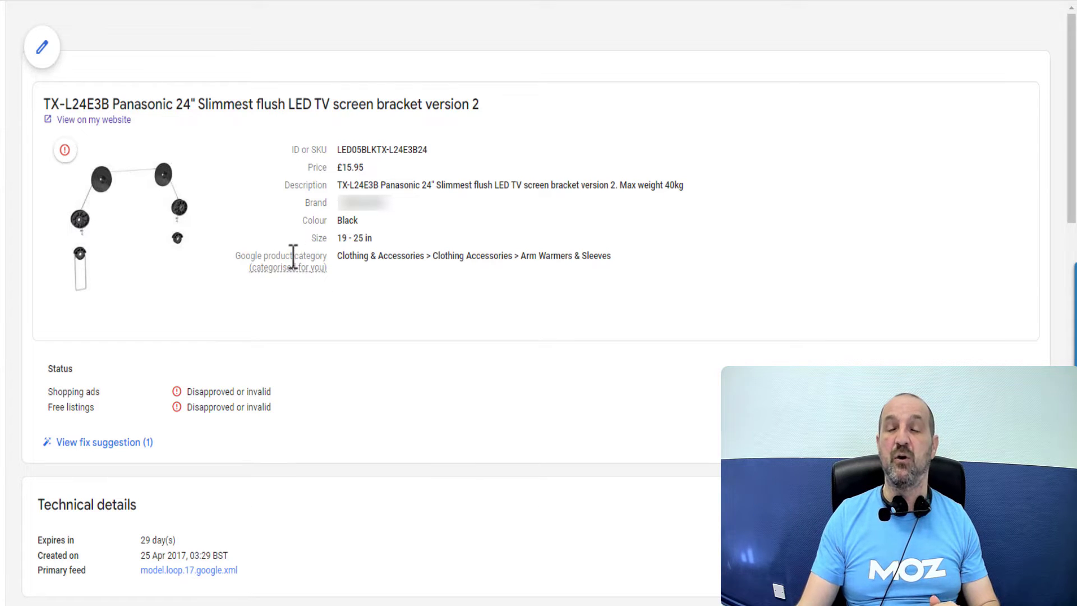
mouse_move(357, 279)
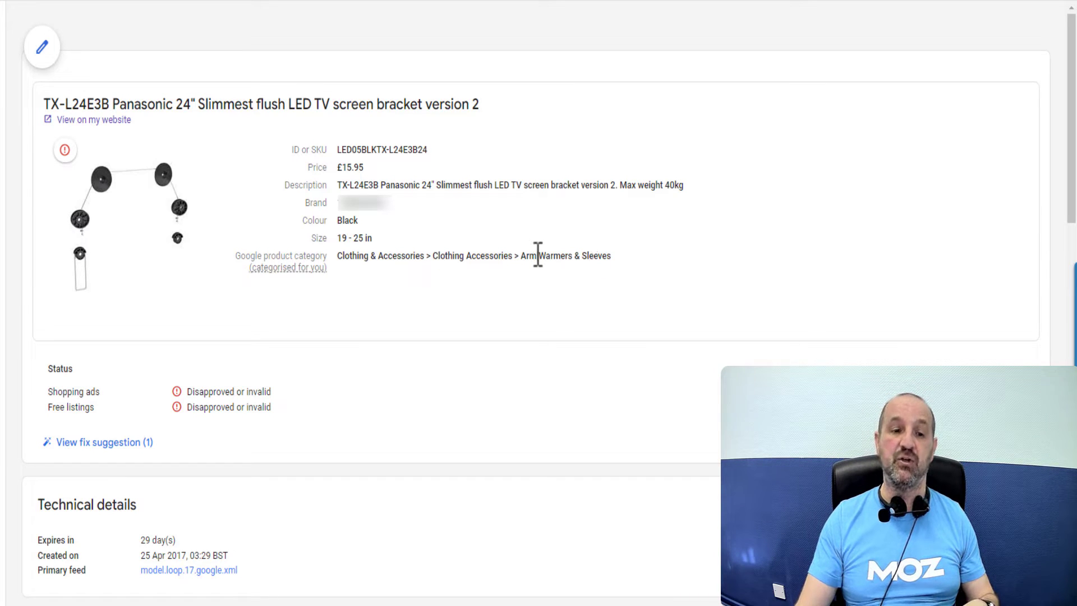
scroll("down", 3)
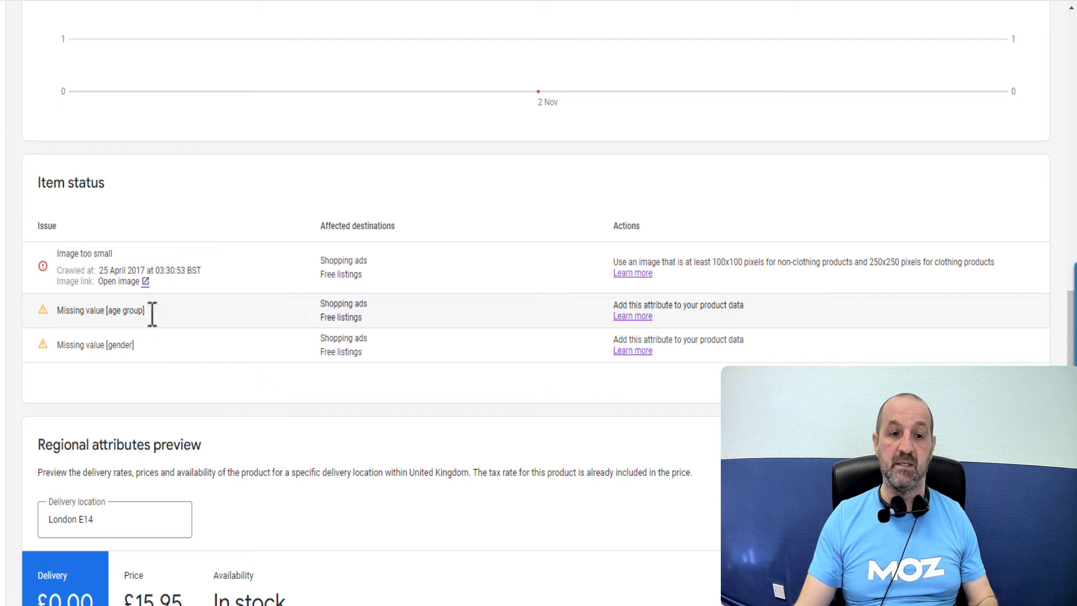
mouse_move(260, 328)
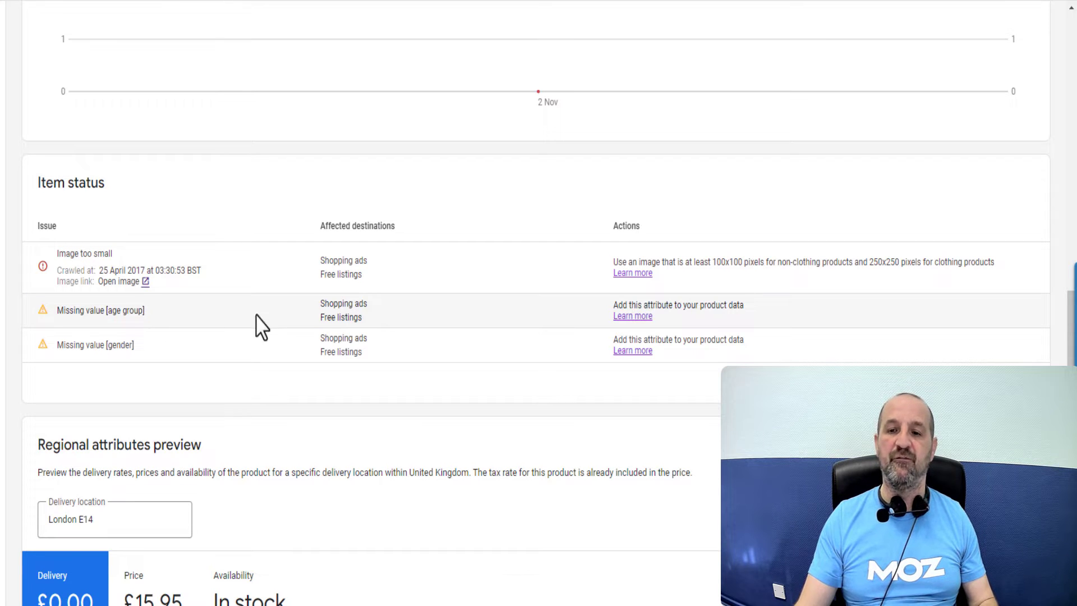
left_click(631, 315)
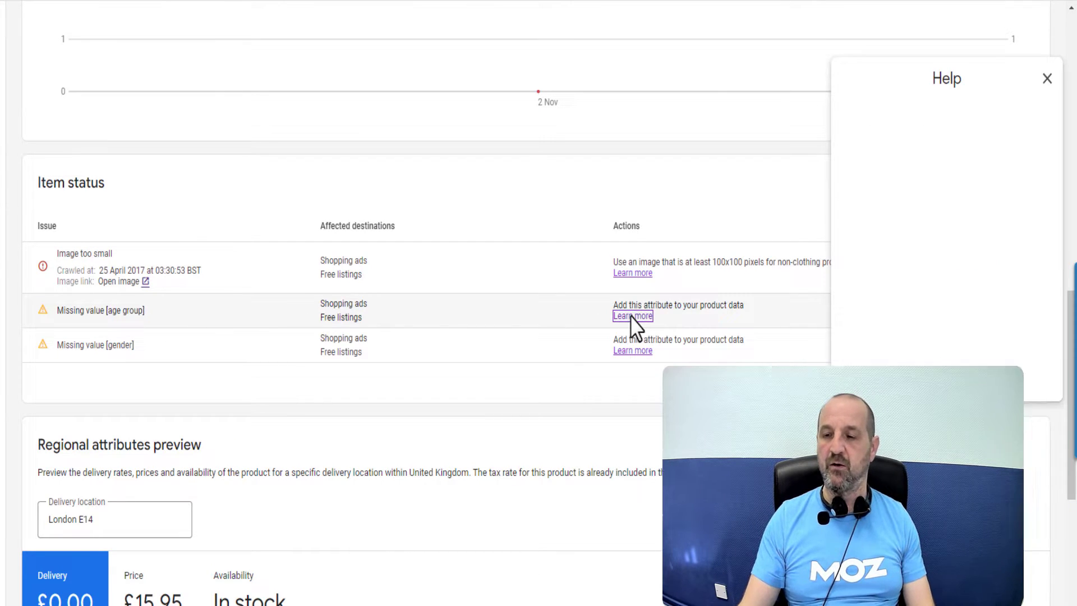
left_click(631, 315)
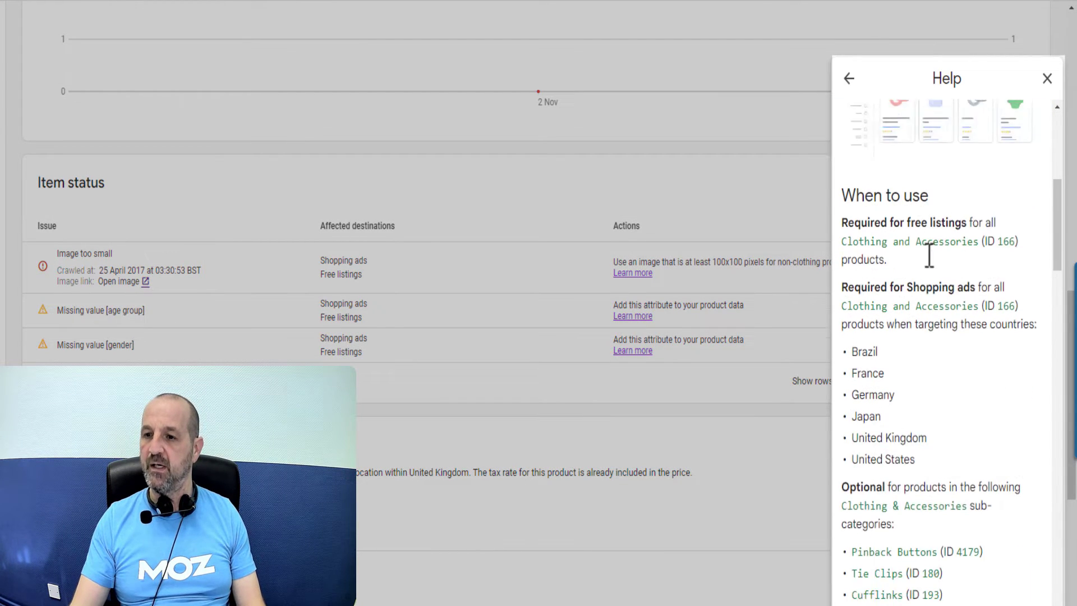
Step: Read through the supported age_group values and go back to the missing-value fix article
scroll("down", 3)
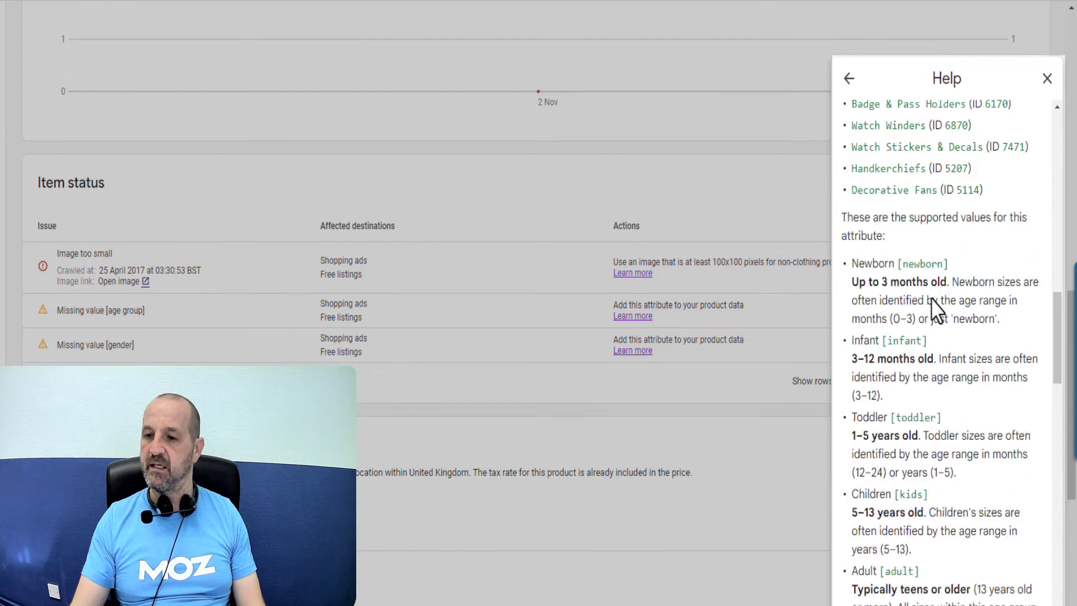
scroll("down", 3)
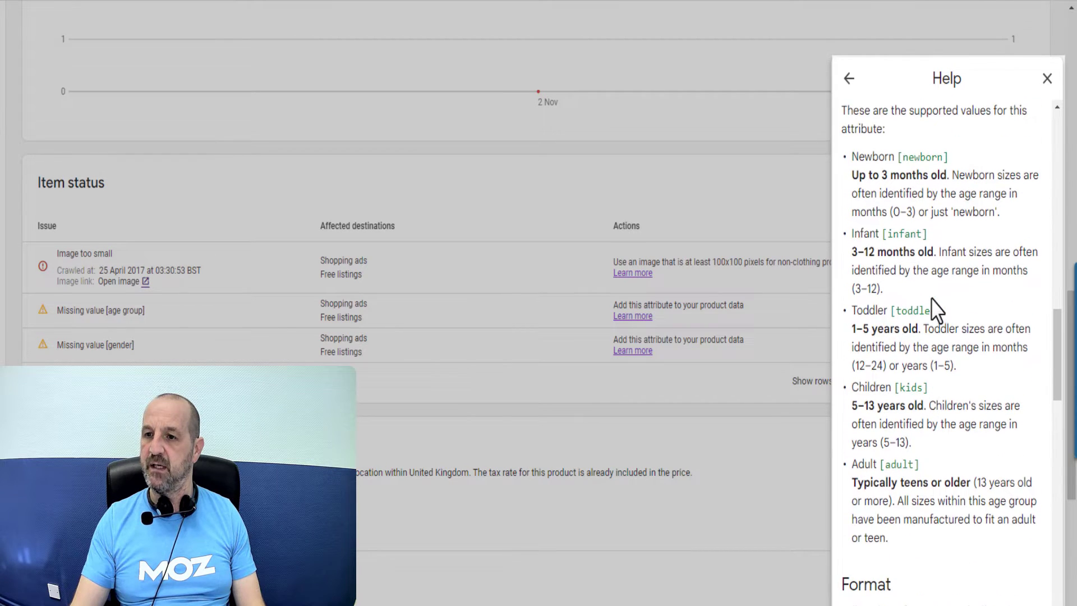
scroll("up", 3)
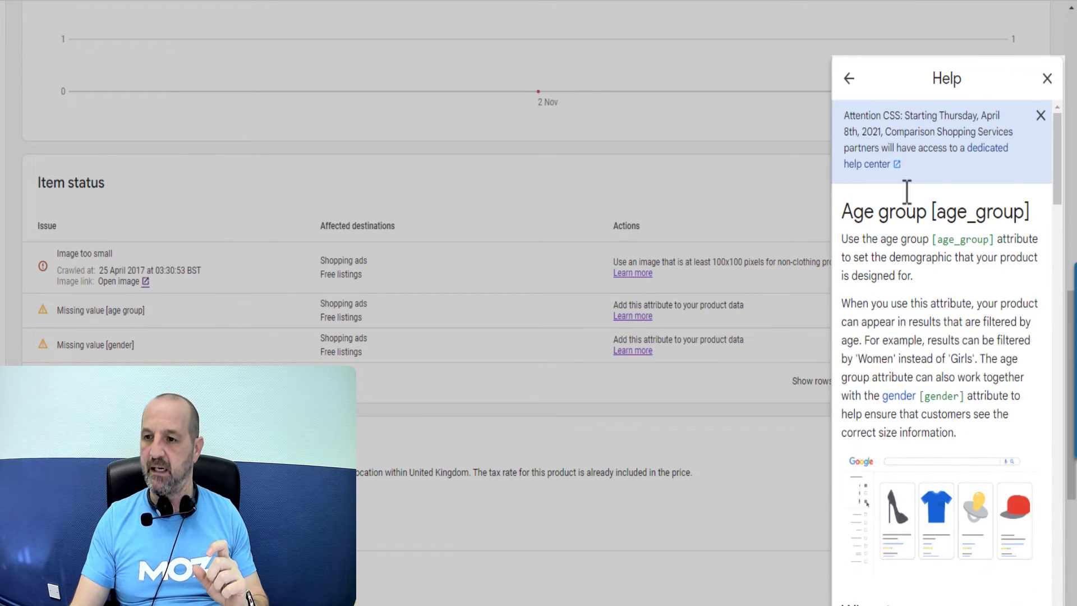
double_click(970, 239)
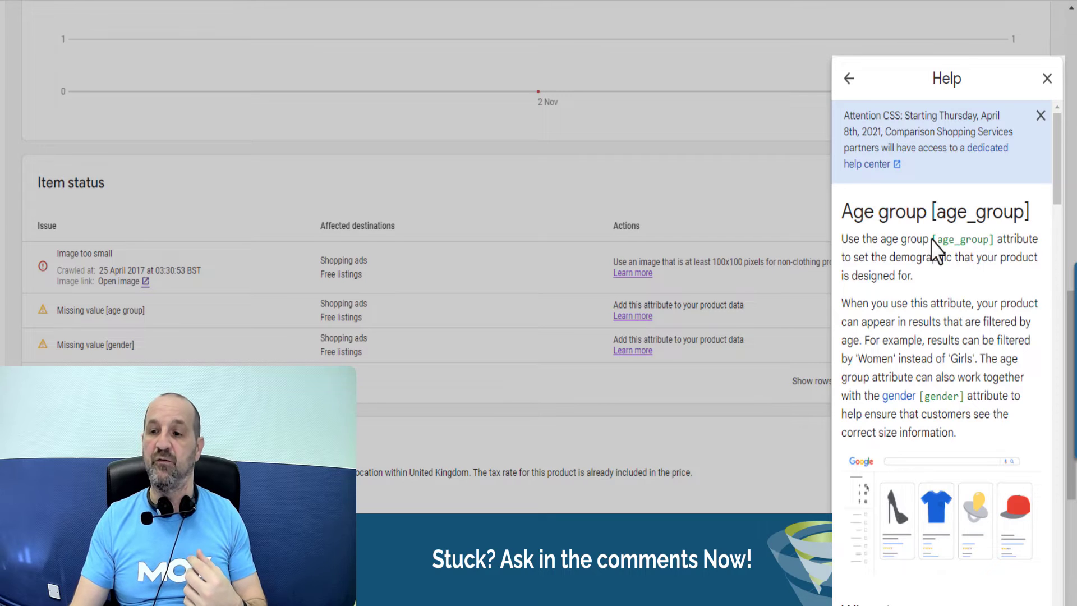
scroll("down", 3)
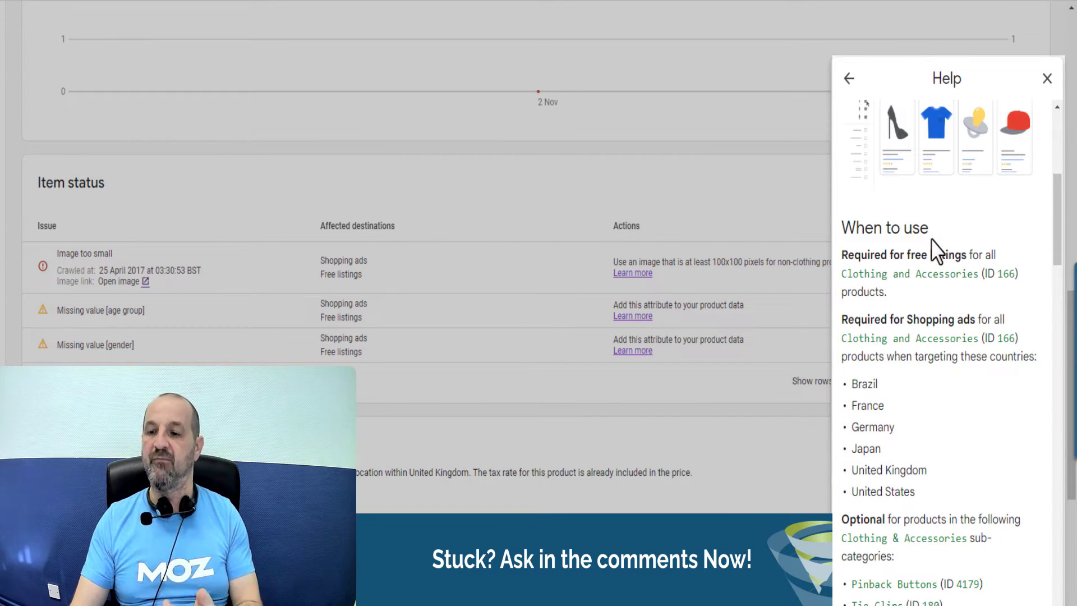
scroll("down", 3)
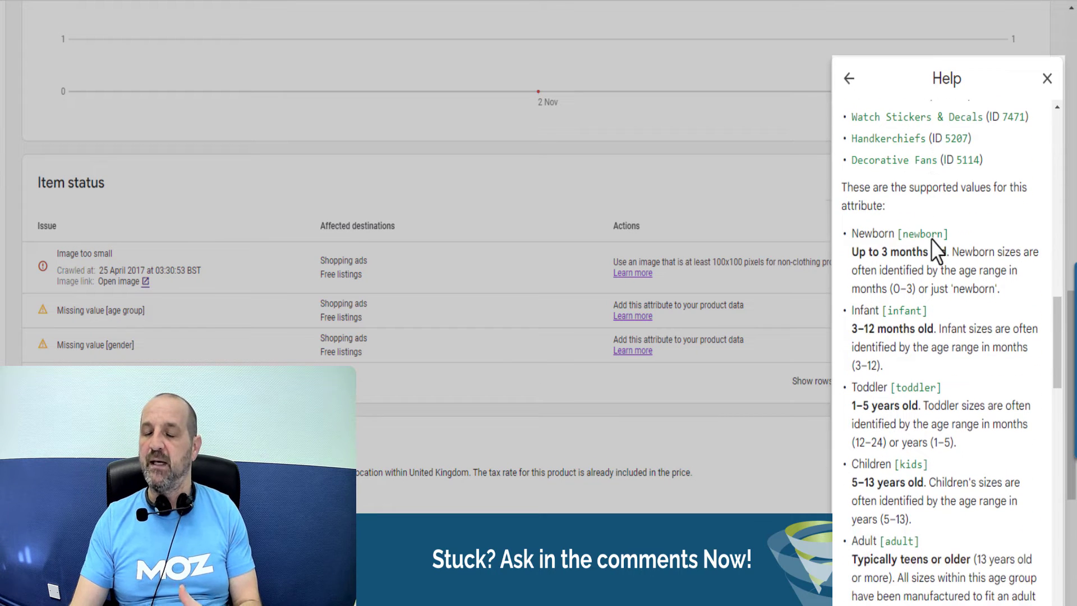
scroll("down", 3)
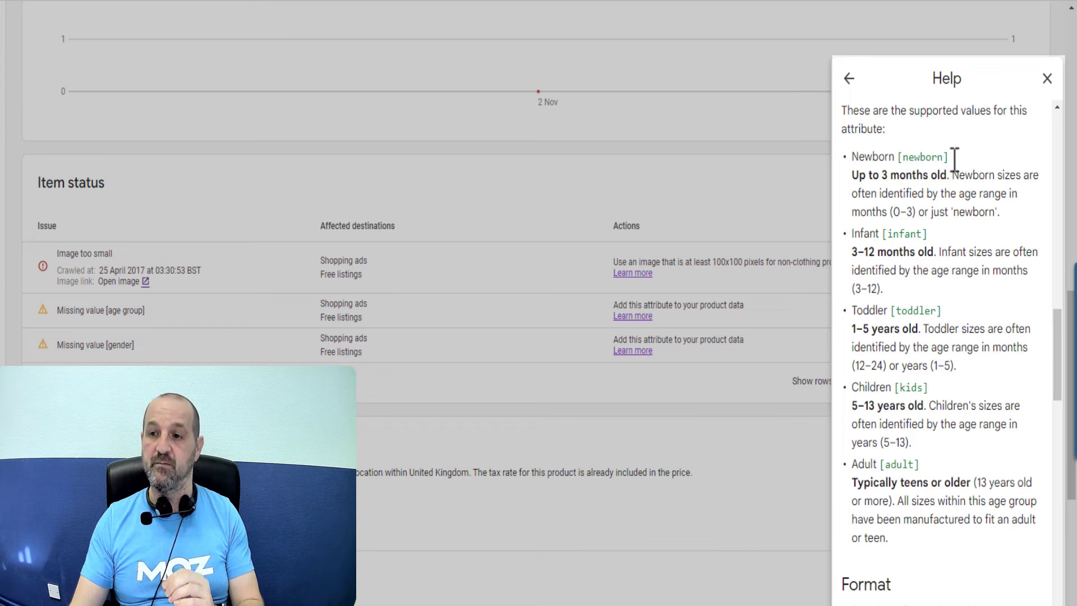
mouse_move(941, 402)
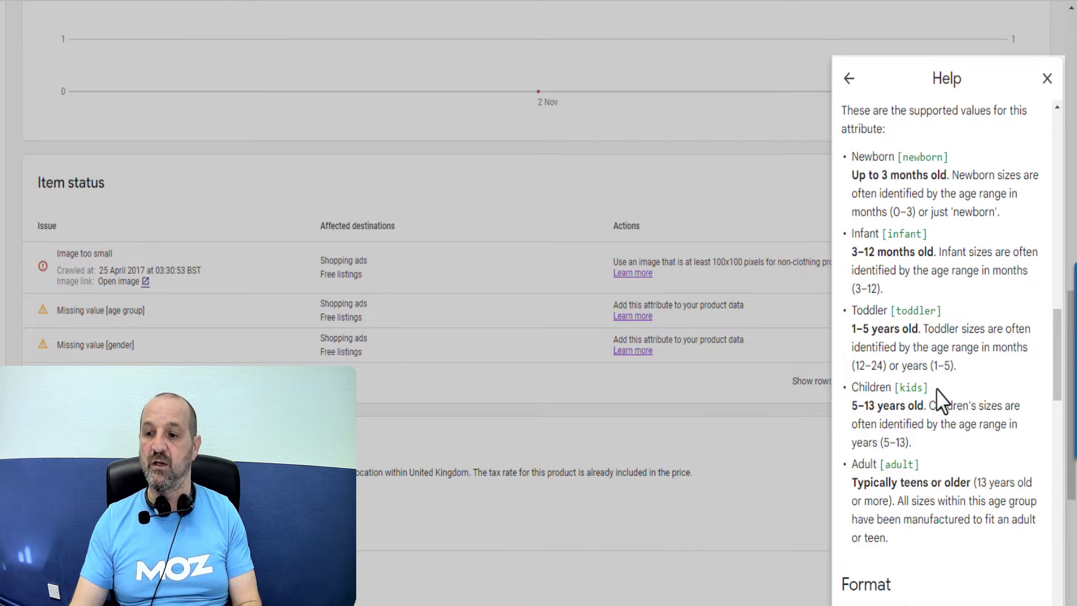
scroll("down", 3)
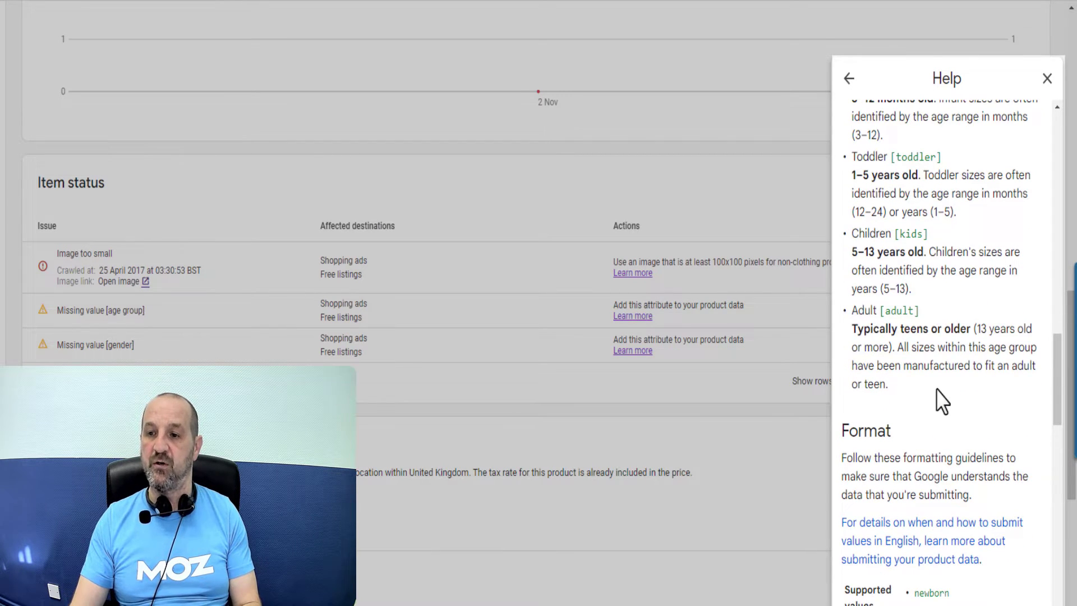
scroll("up", 3)
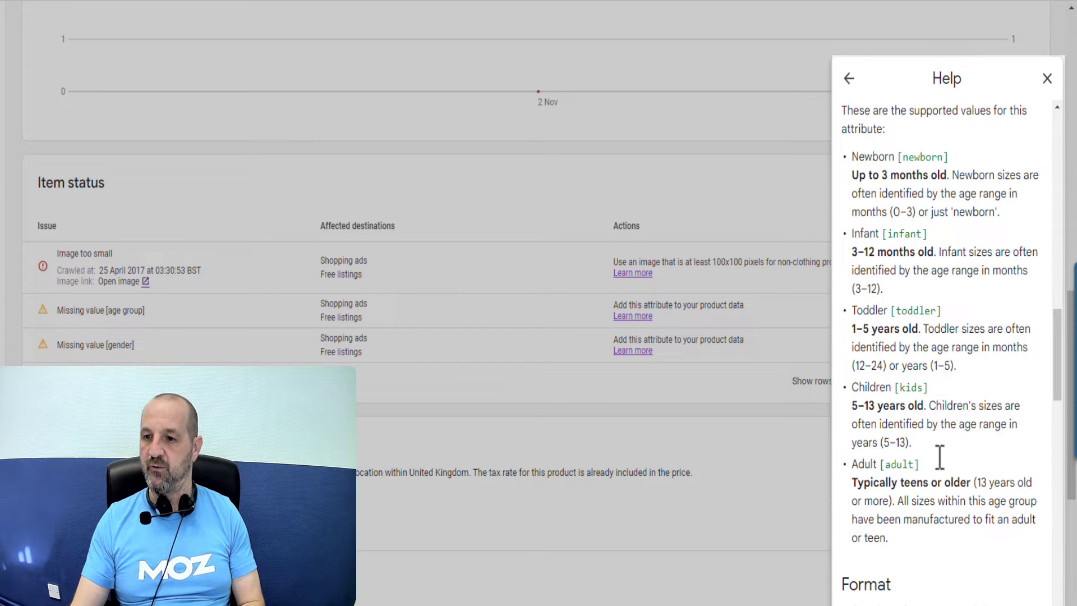
mouse_move(941, 467)
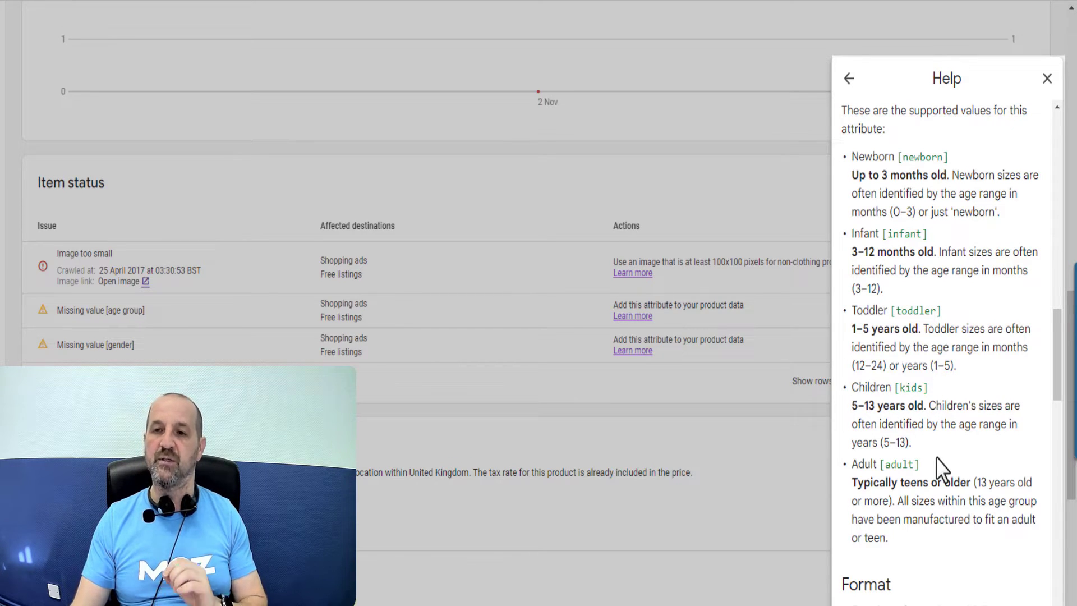
mouse_move(725, 205)
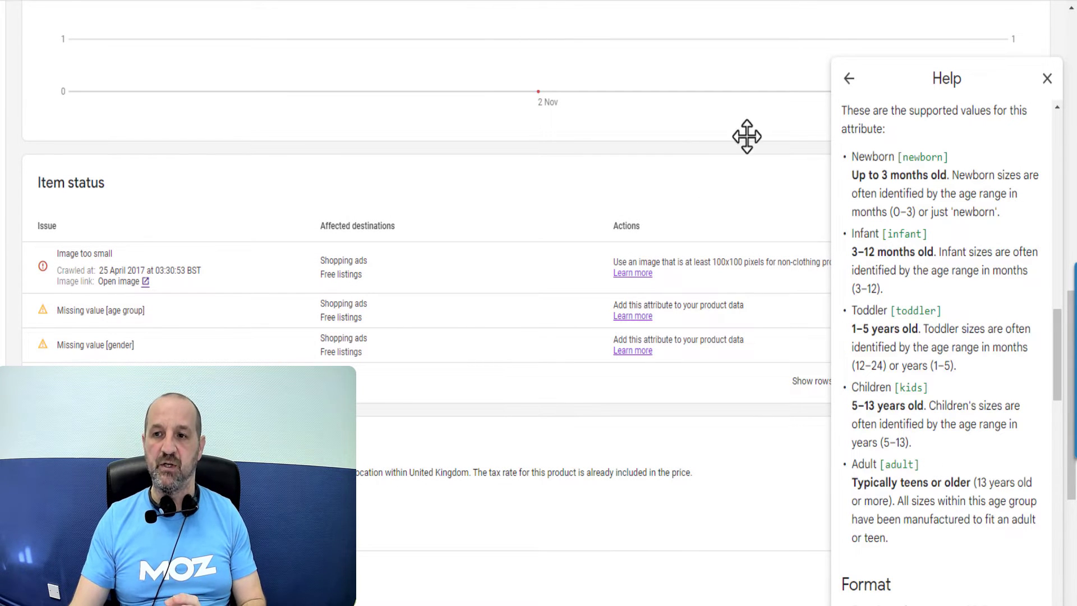
left_click(849, 79)
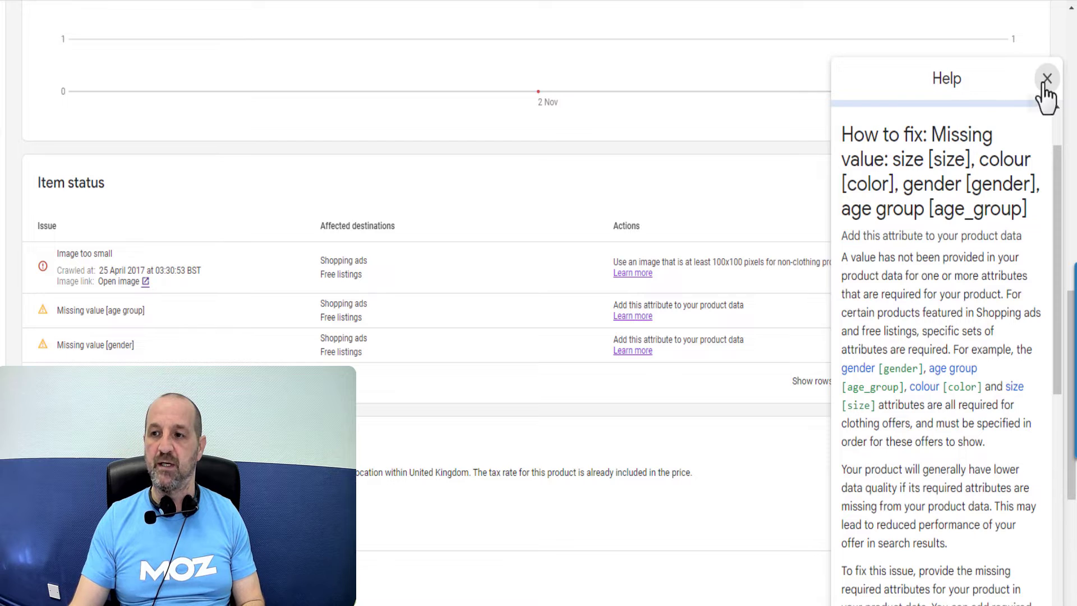
Step: Close Help and view the issues: image too small, missing age group and gender
left_click(1046, 78)
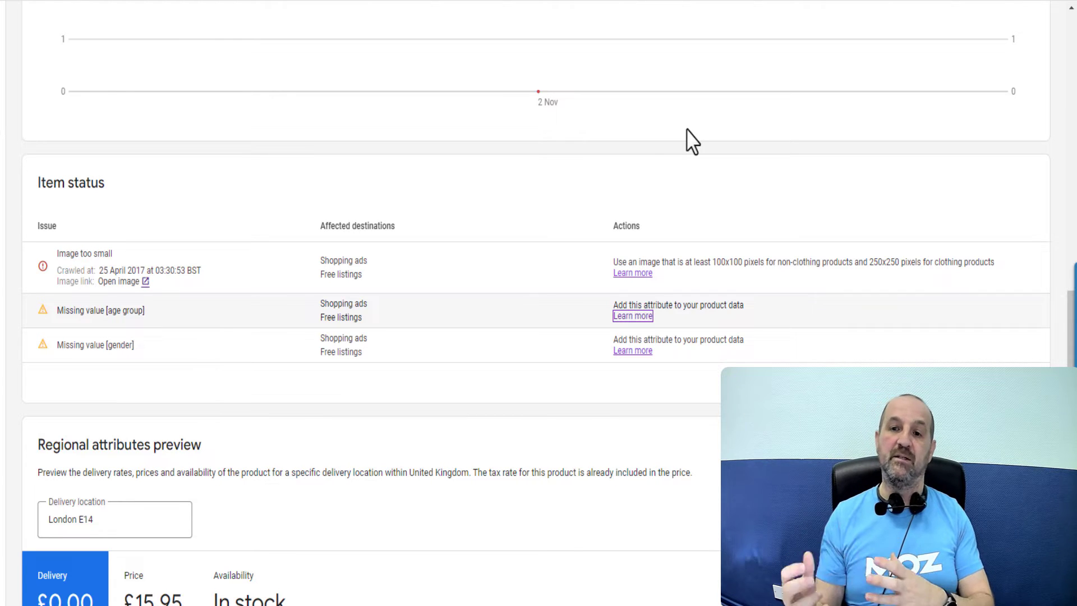
mouse_move(665, 170)
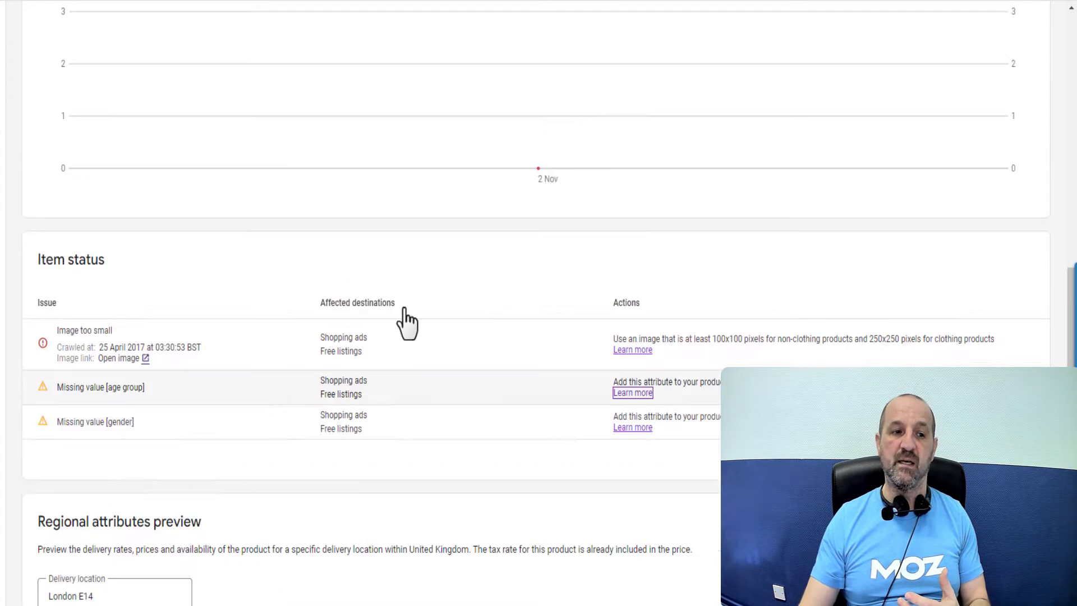
scroll("up", 3)
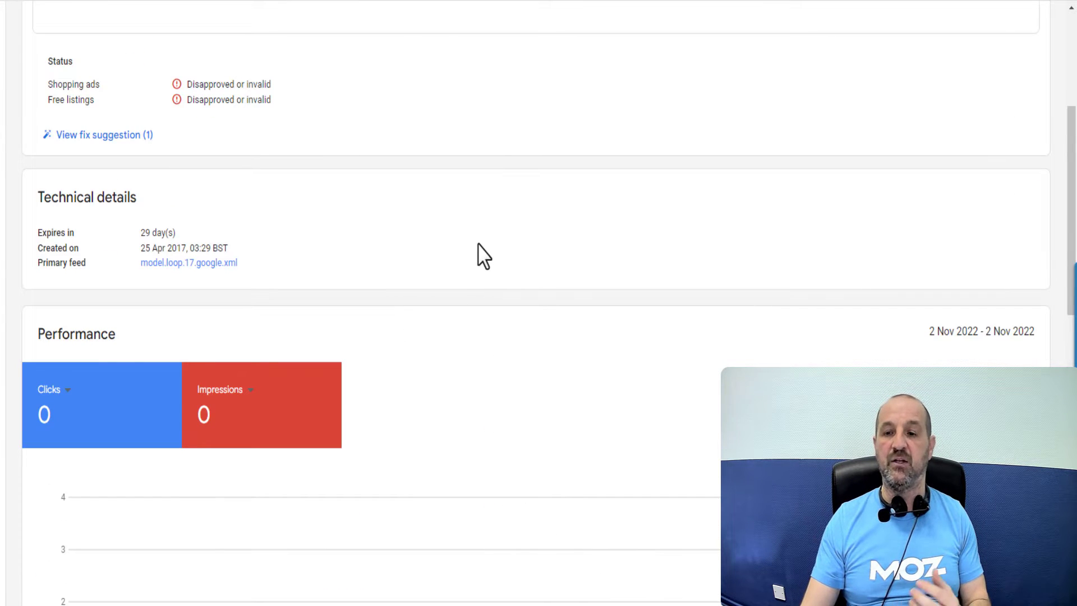
scroll("down", 3)
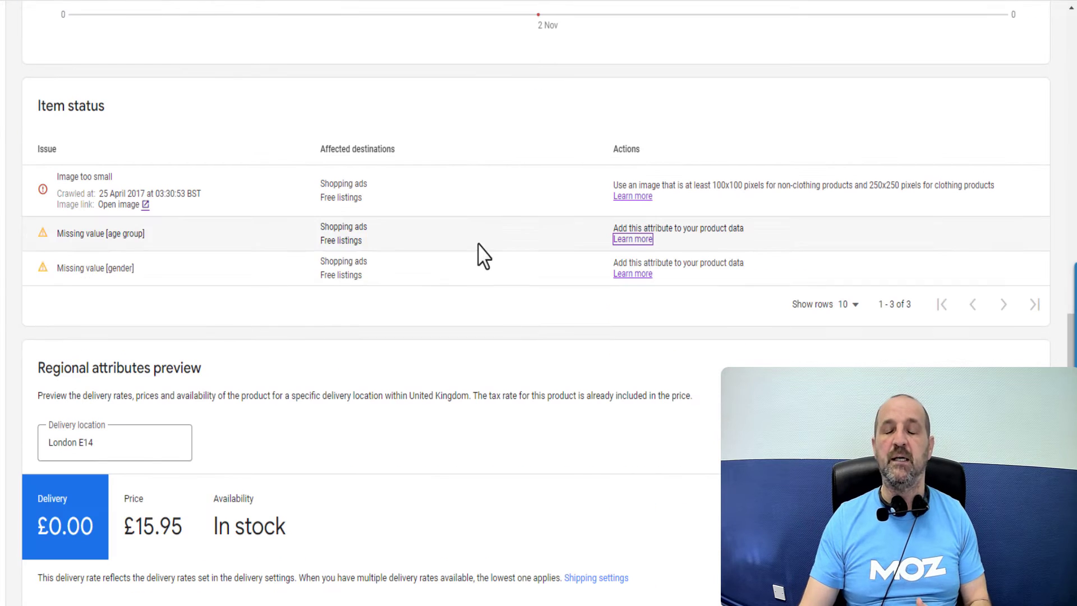
mouse_move(502, 324)
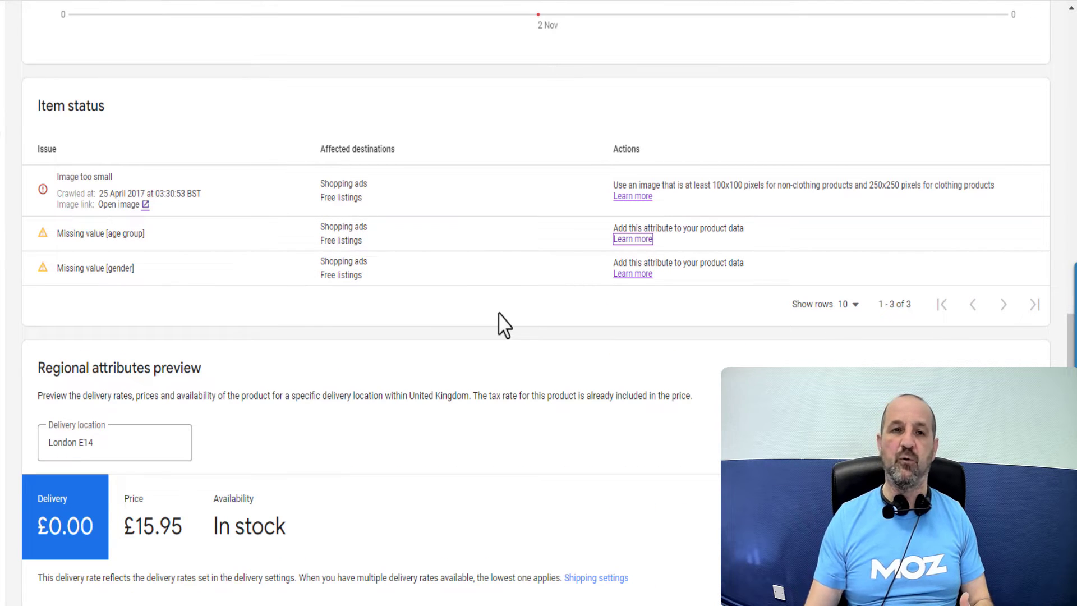